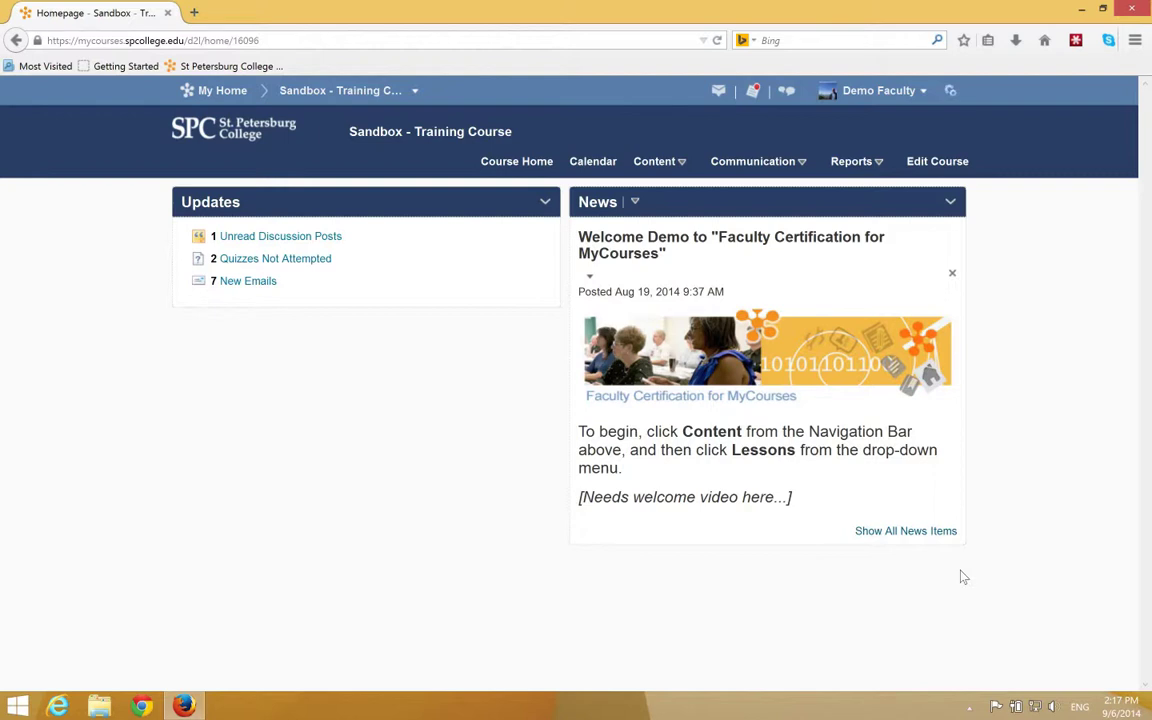
{"action": "mouse_move", "coordinate": [660, 160]}
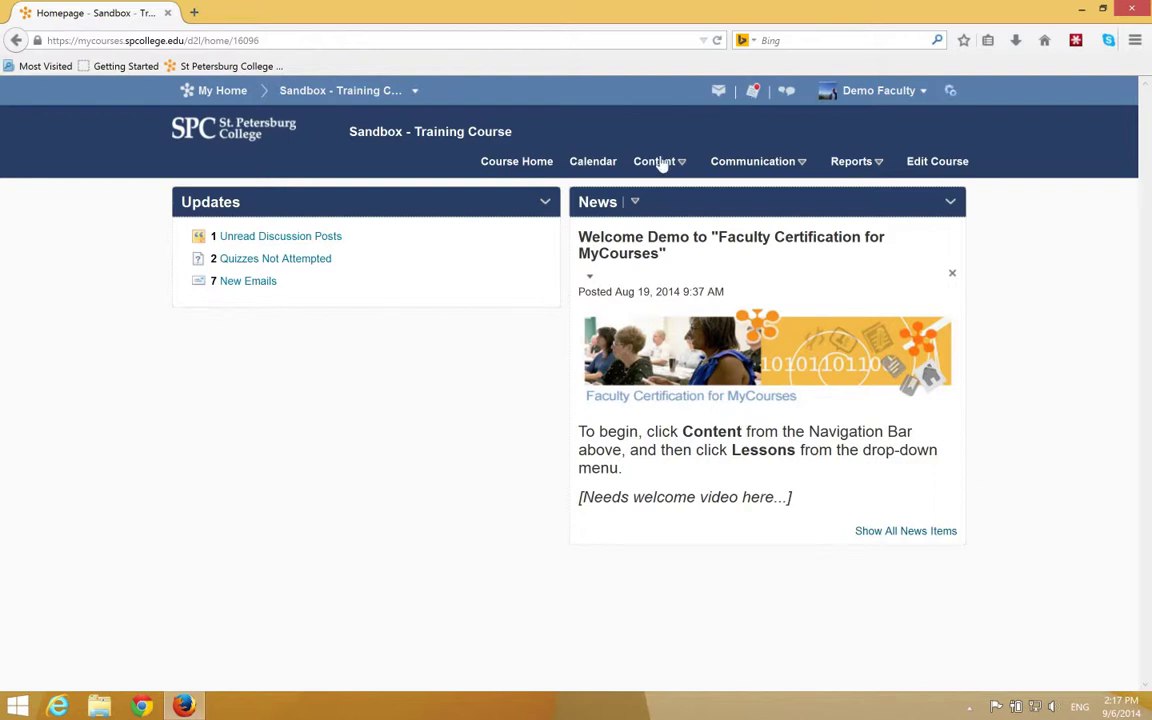
Go to the course's Quizzes list via the Content menu on the navbar.
{"action": "left_click", "coordinate": [654, 160]}
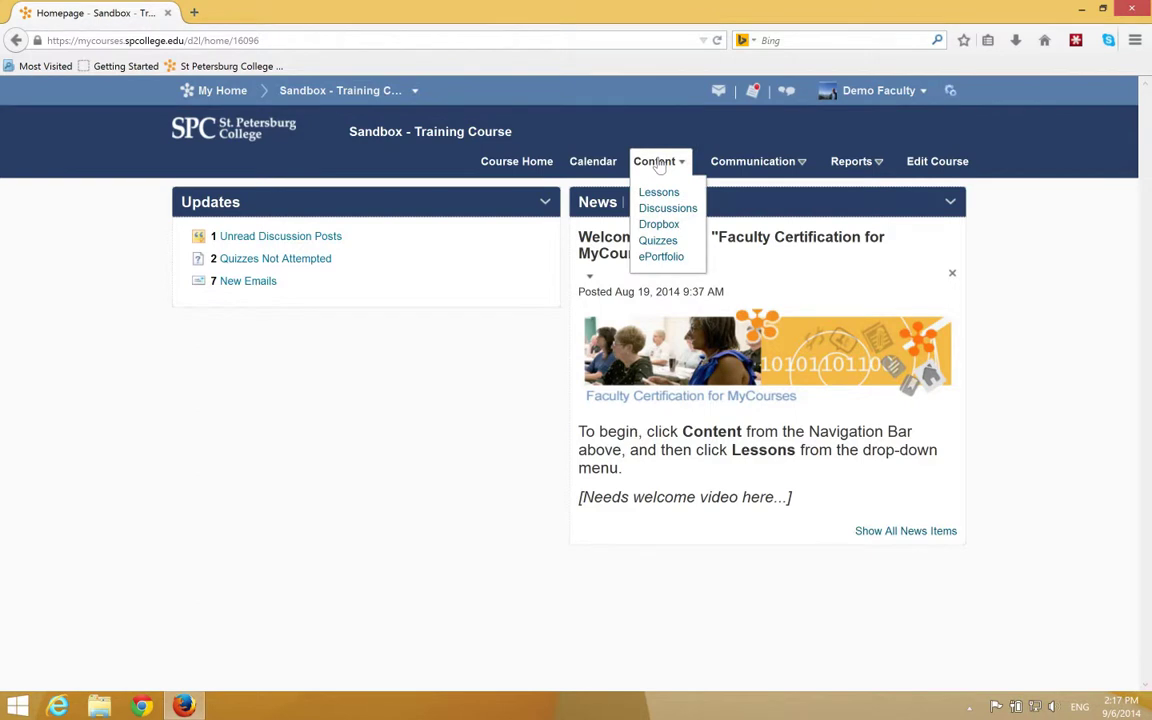
{"action": "left_click", "coordinate": [658, 240]}
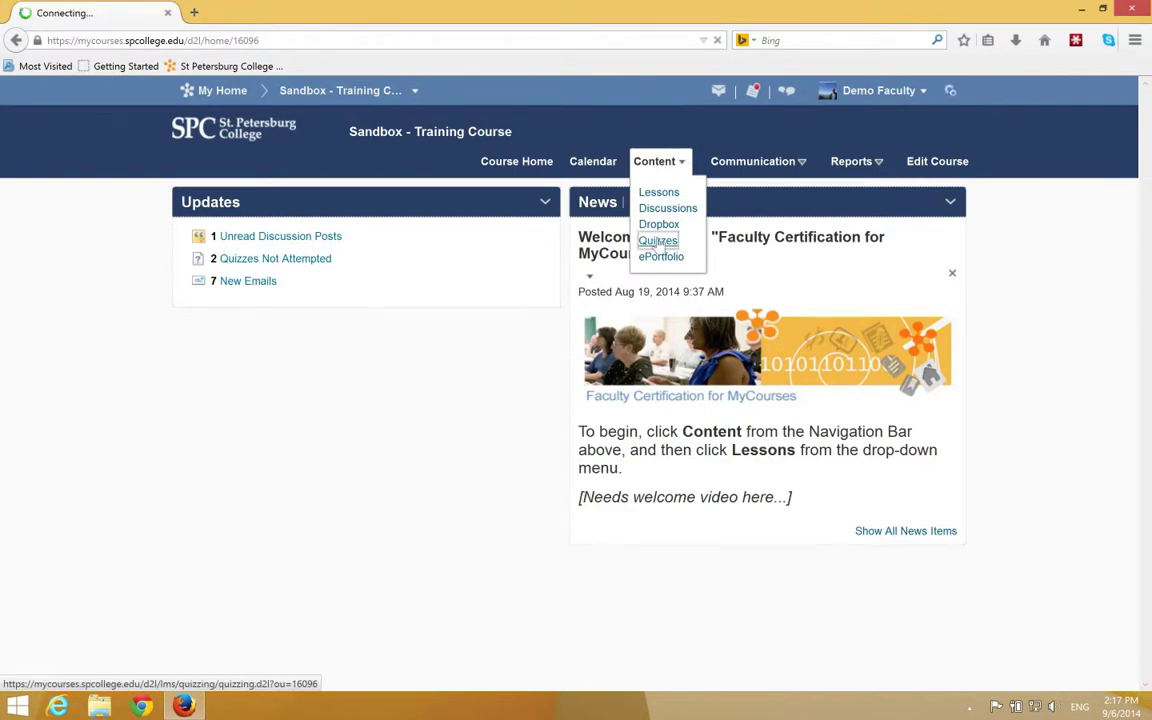
Open Chapter 10 Quiz for editing from the Manage Quizzes list.
{"action": "left_click", "coordinate": [658, 240]}
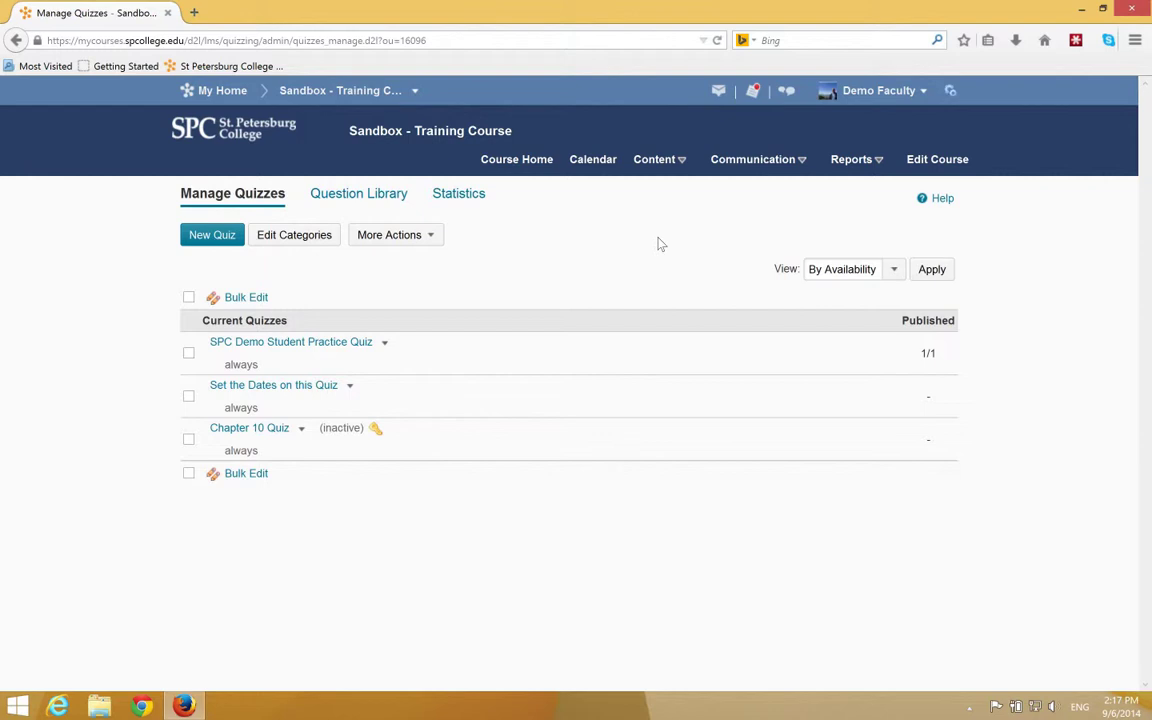
{"action": "mouse_move", "coordinate": [294, 460]}
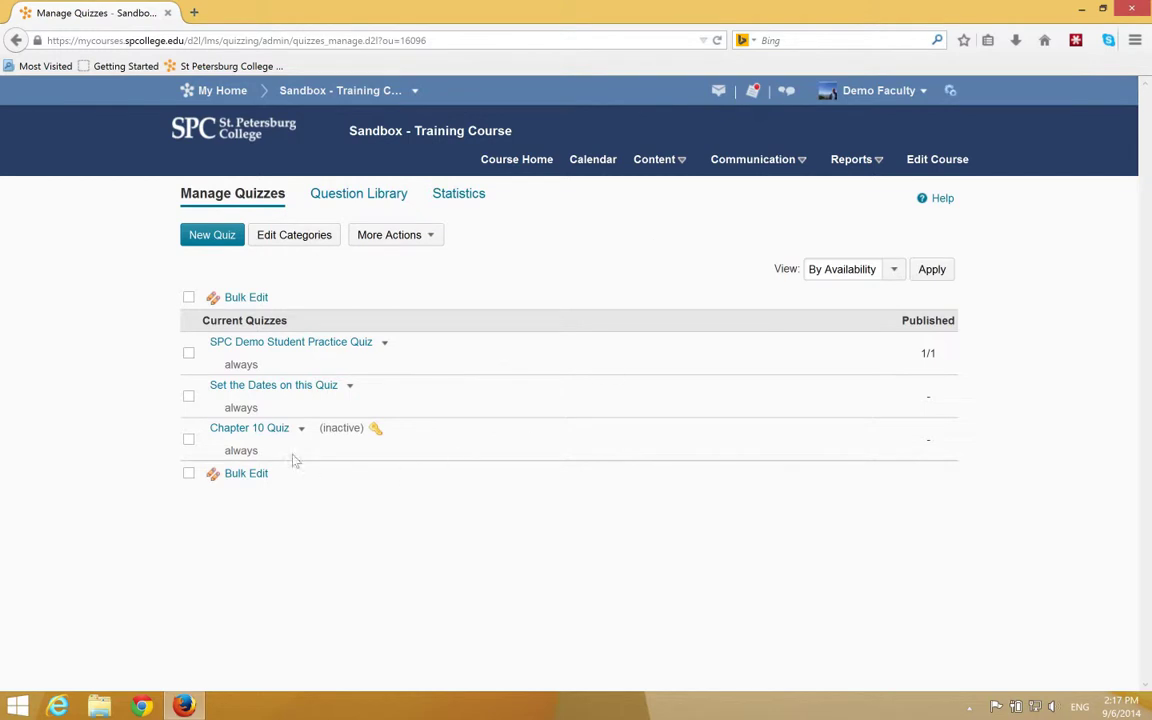
{"action": "mouse_move", "coordinate": [248, 428]}
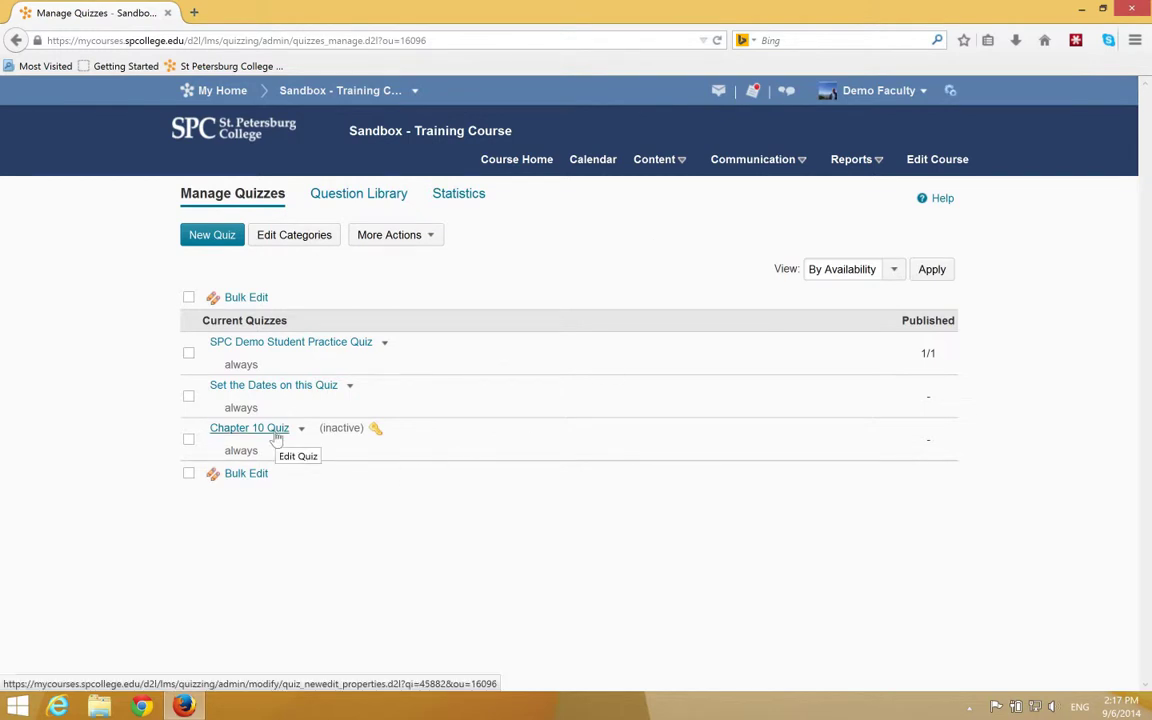
{"action": "left_click", "coordinate": [298, 456]}
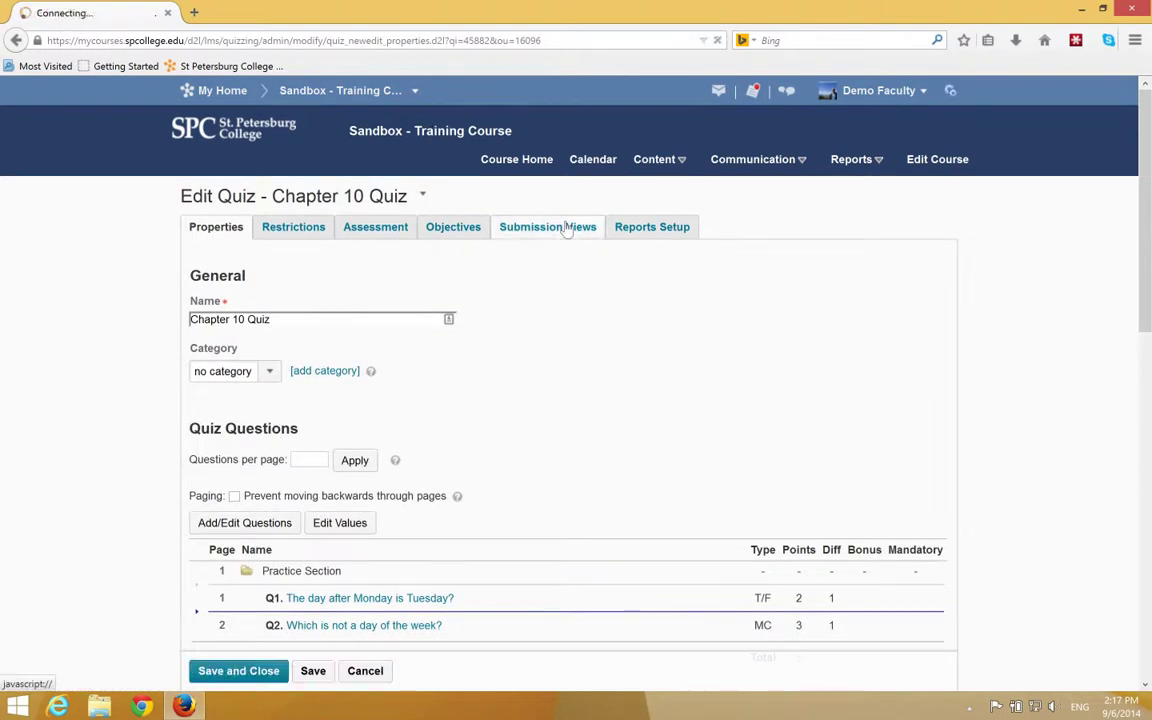
Show Chapter 10 Quiz's Submission Views settings and its Default View.
{"action": "left_click", "coordinate": [548, 226]}
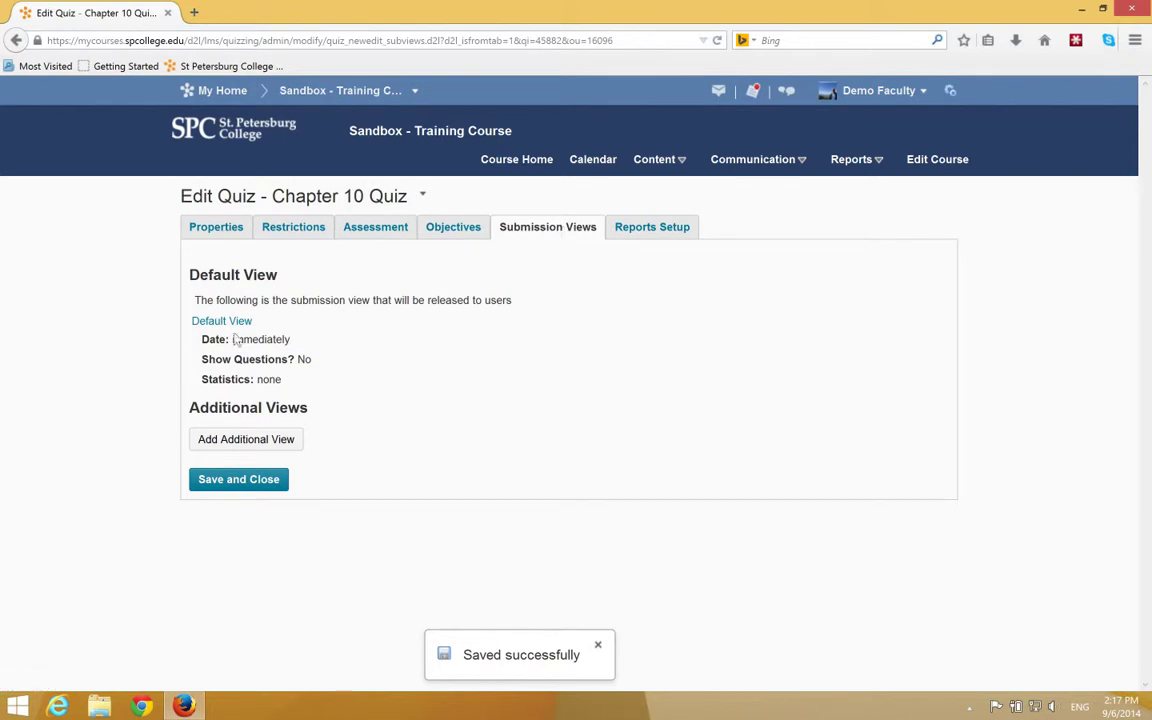
{"action": "mouse_move", "coordinate": [220, 320]}
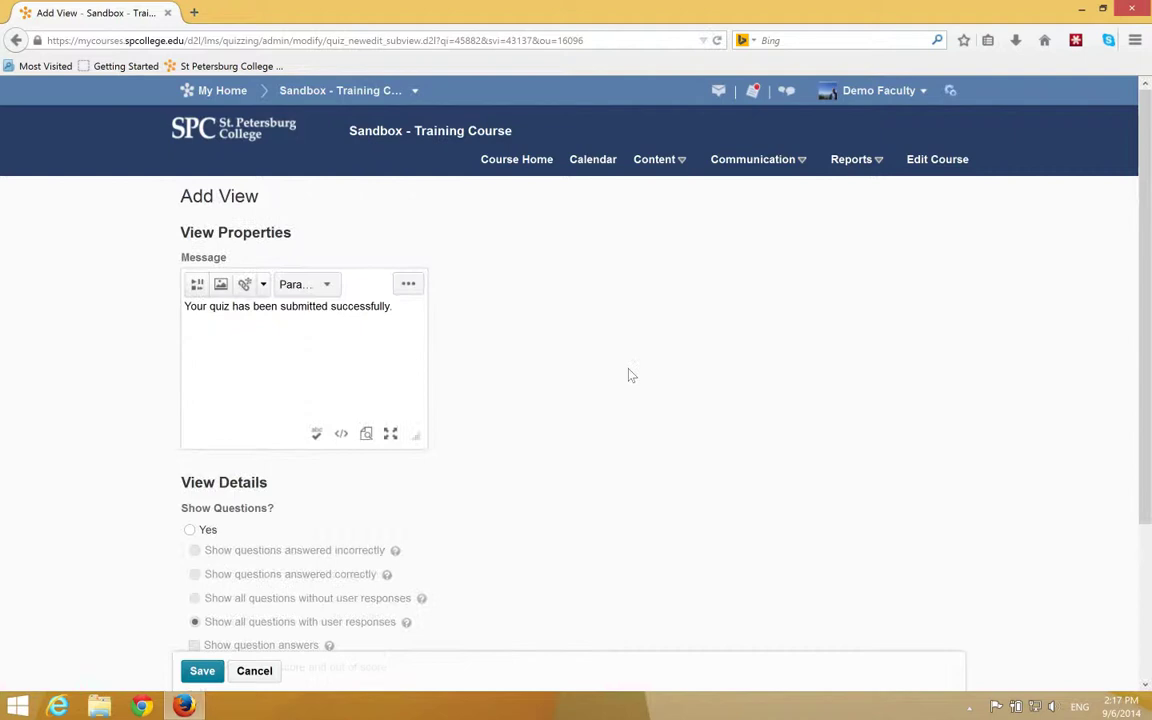
Set Show Questions to Yes with user responses and enable Show question answers, reviewing the help note.
{"action": "scroll", "scroll_direction": "down", "scroll_amount": 3}
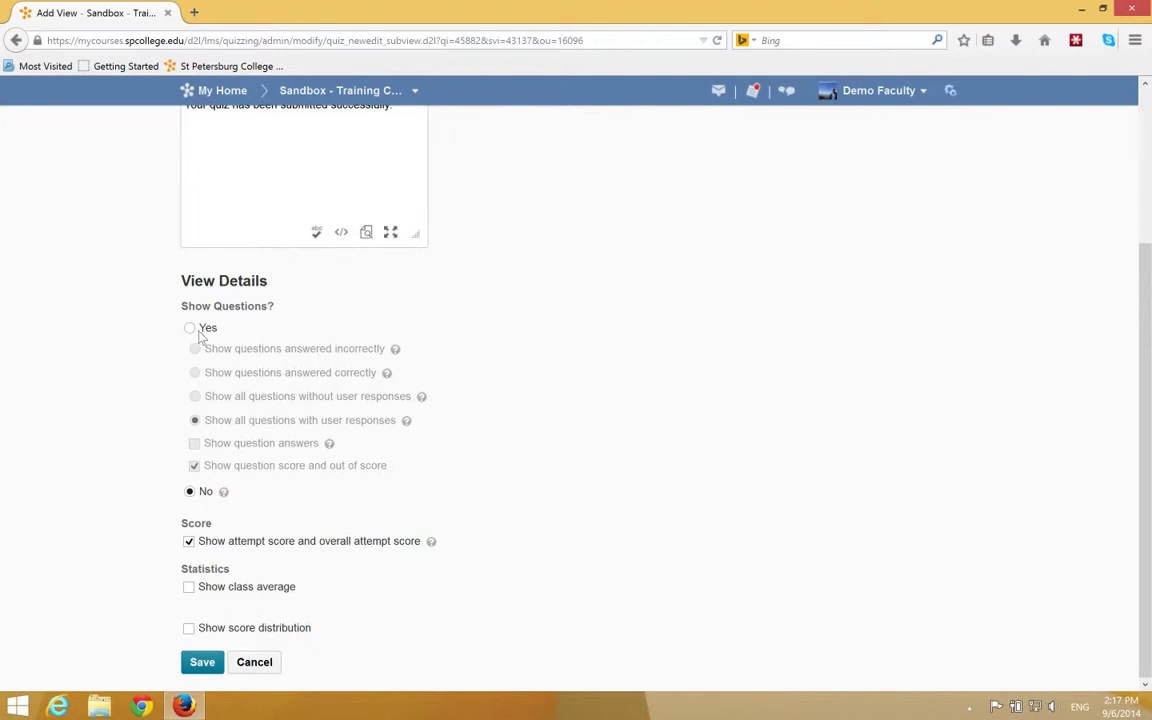
{"action": "left_click", "coordinate": [188, 328]}
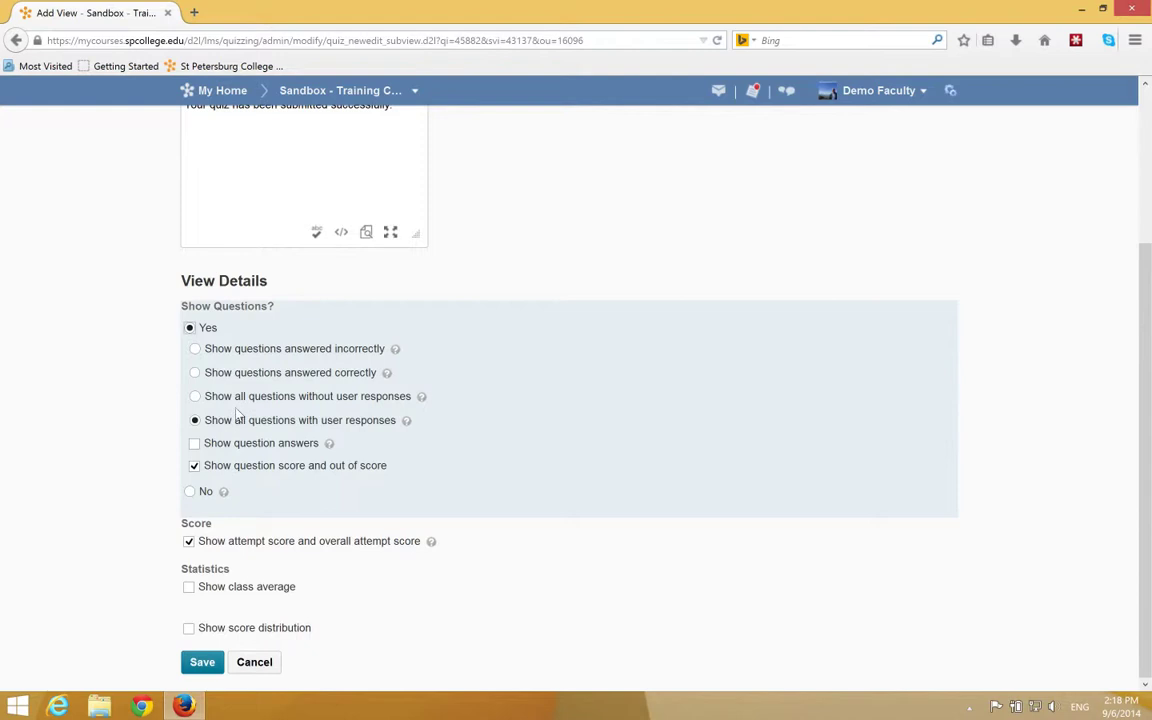
{"action": "mouse_move", "coordinate": [368, 438]}
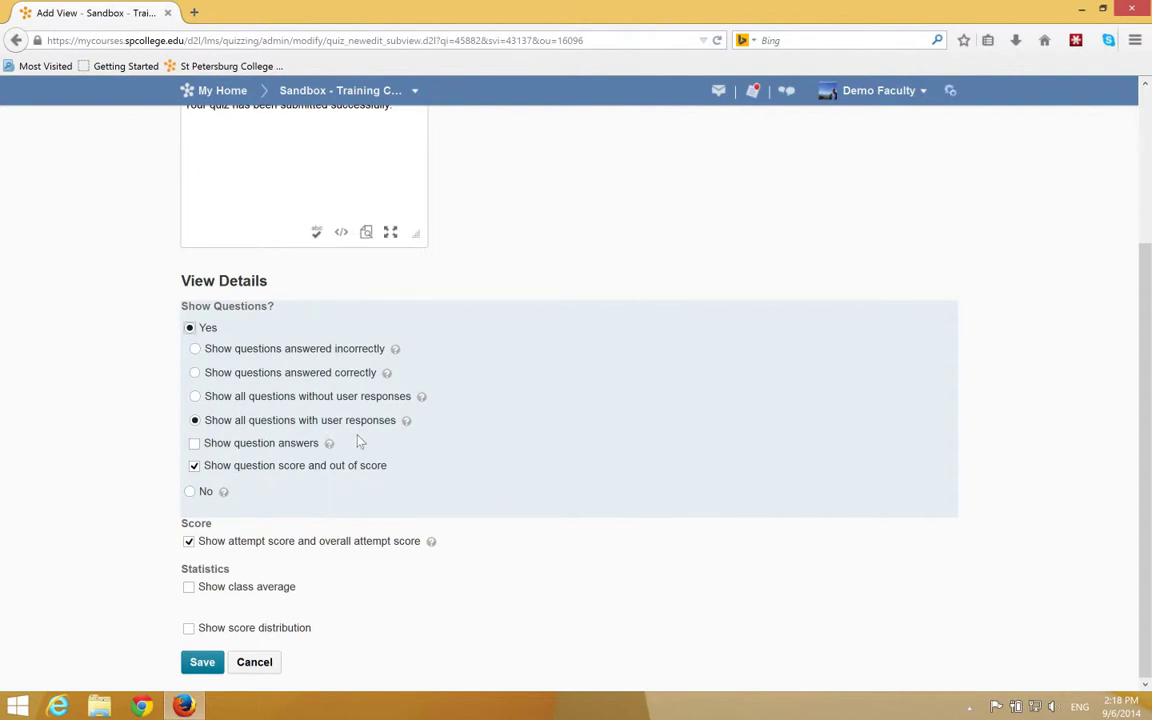
{"action": "left_click", "coordinate": [194, 444]}
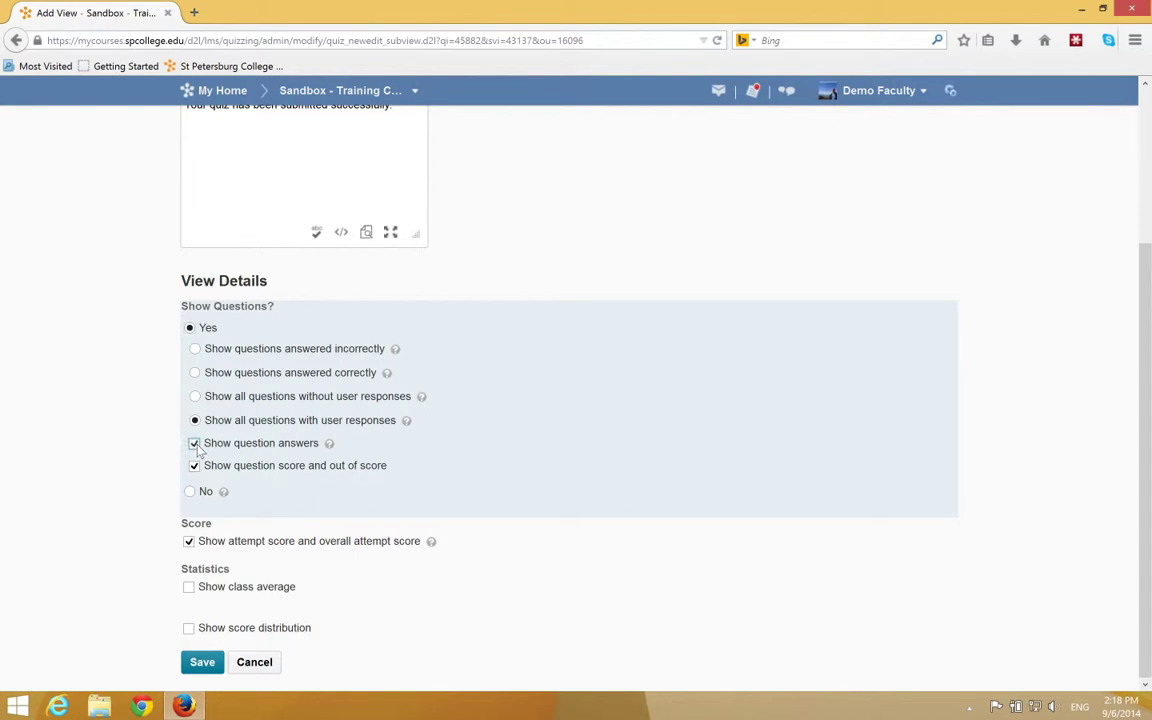
{"action": "mouse_move", "coordinate": [338, 456]}
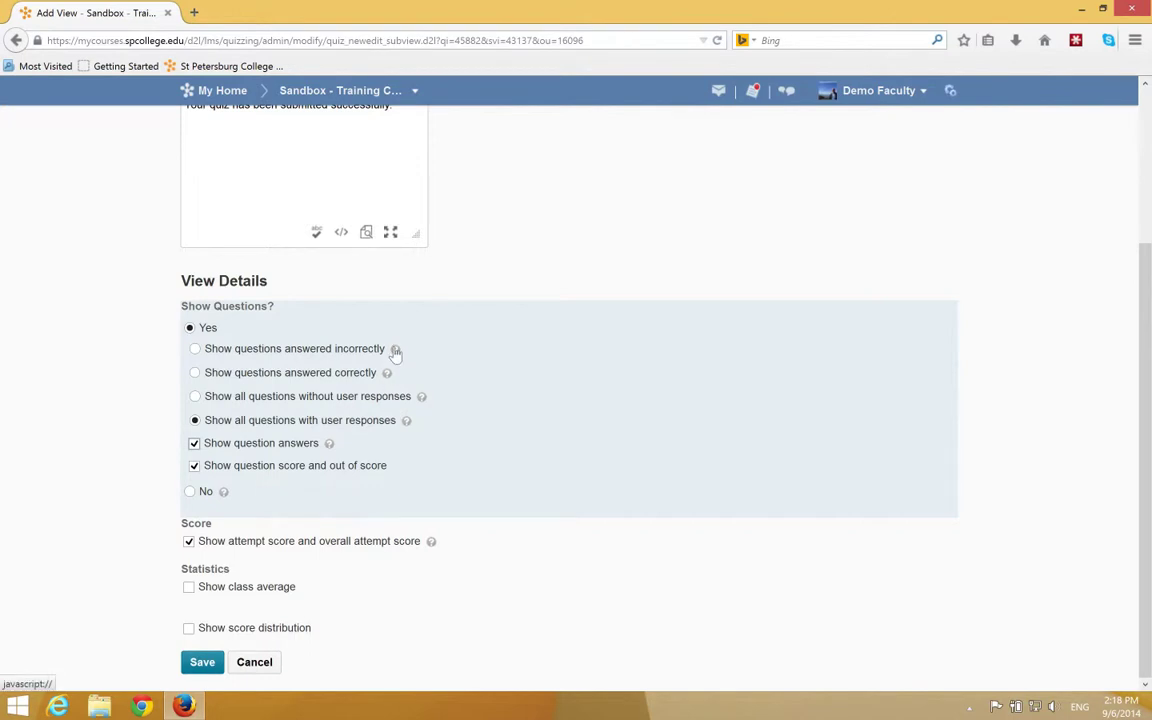
{"action": "left_click", "coordinate": [396, 348]}
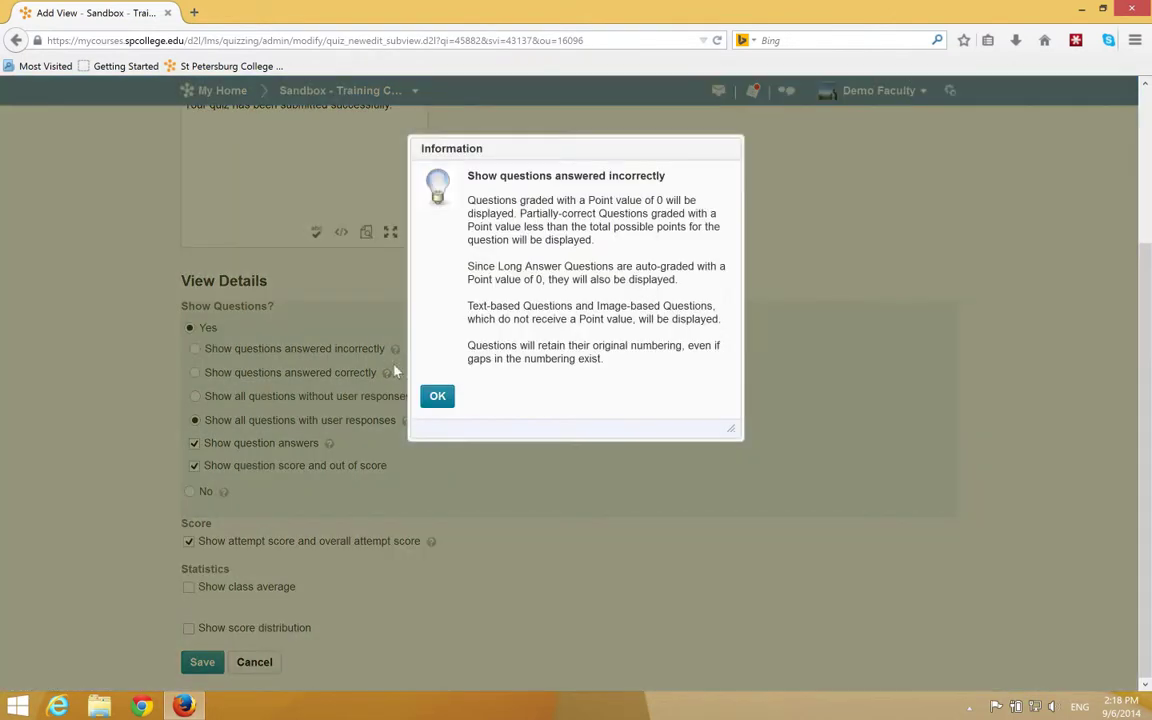
{"action": "mouse_move", "coordinate": [618, 228]}
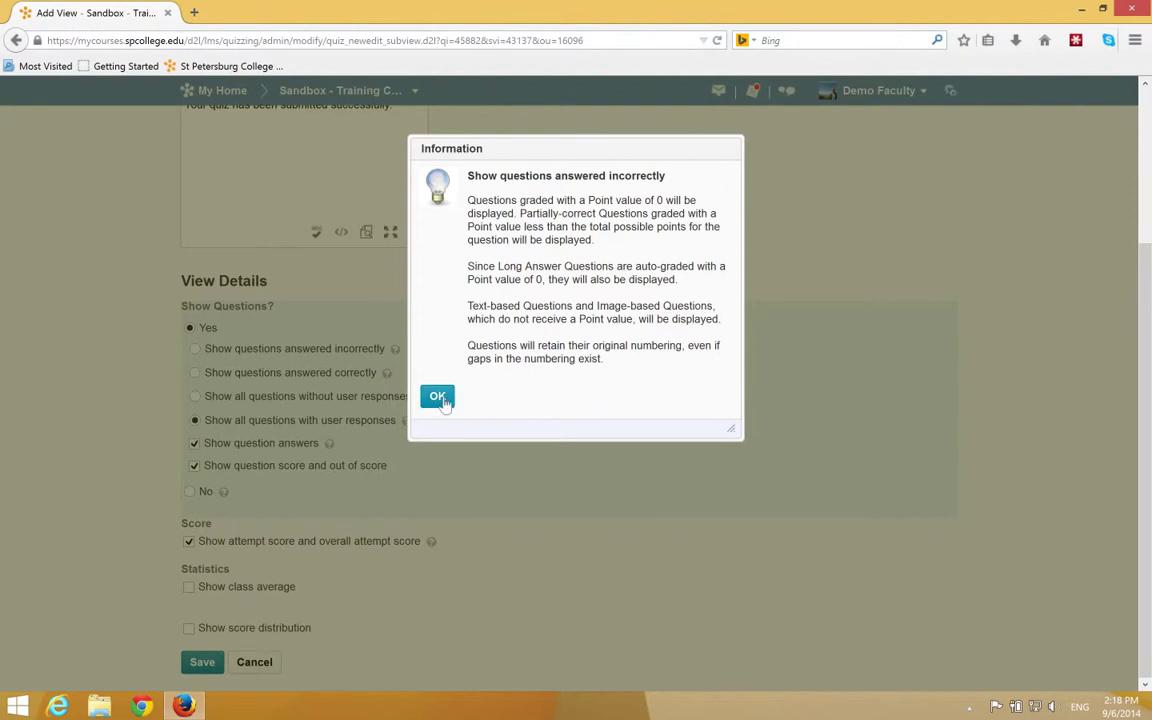
{"action": "left_click", "coordinate": [436, 396]}
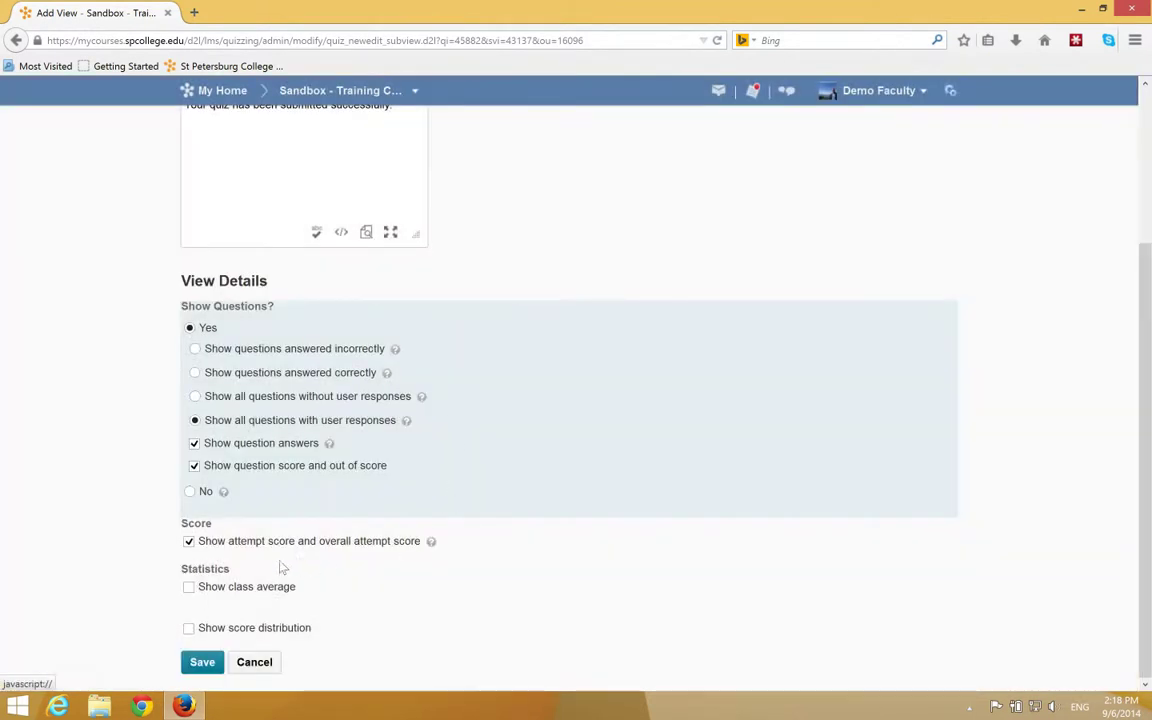
{"action": "mouse_move", "coordinate": [364, 564]}
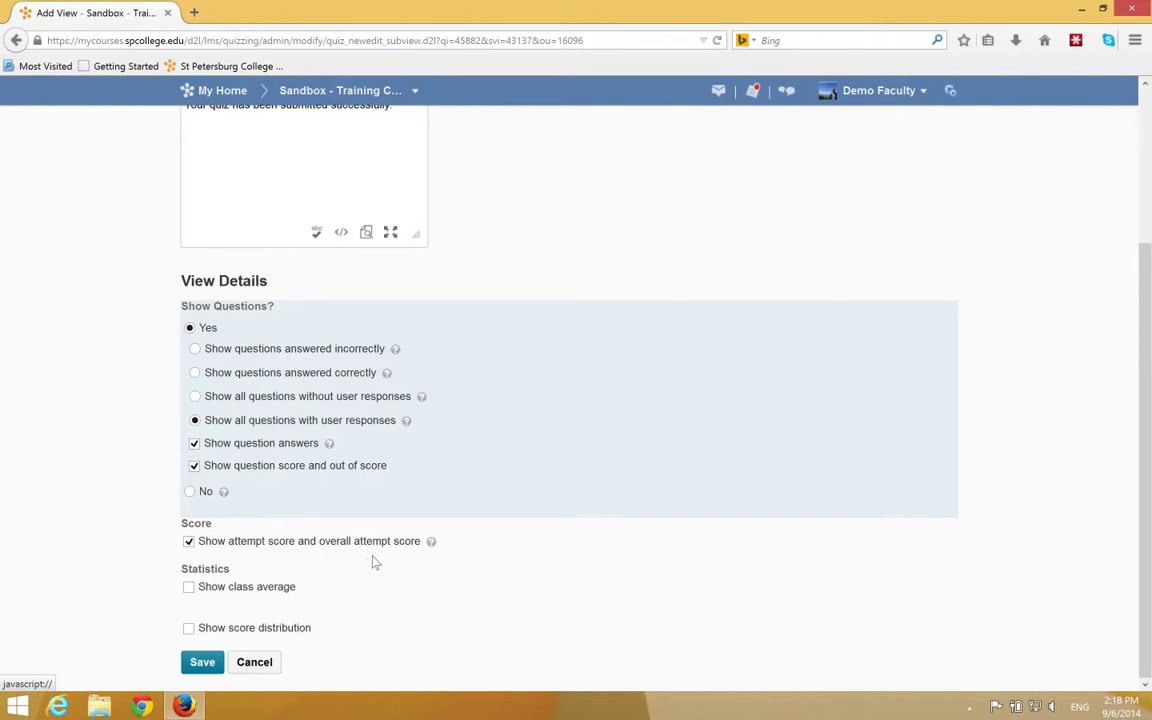
{"action": "mouse_move", "coordinate": [364, 486]}
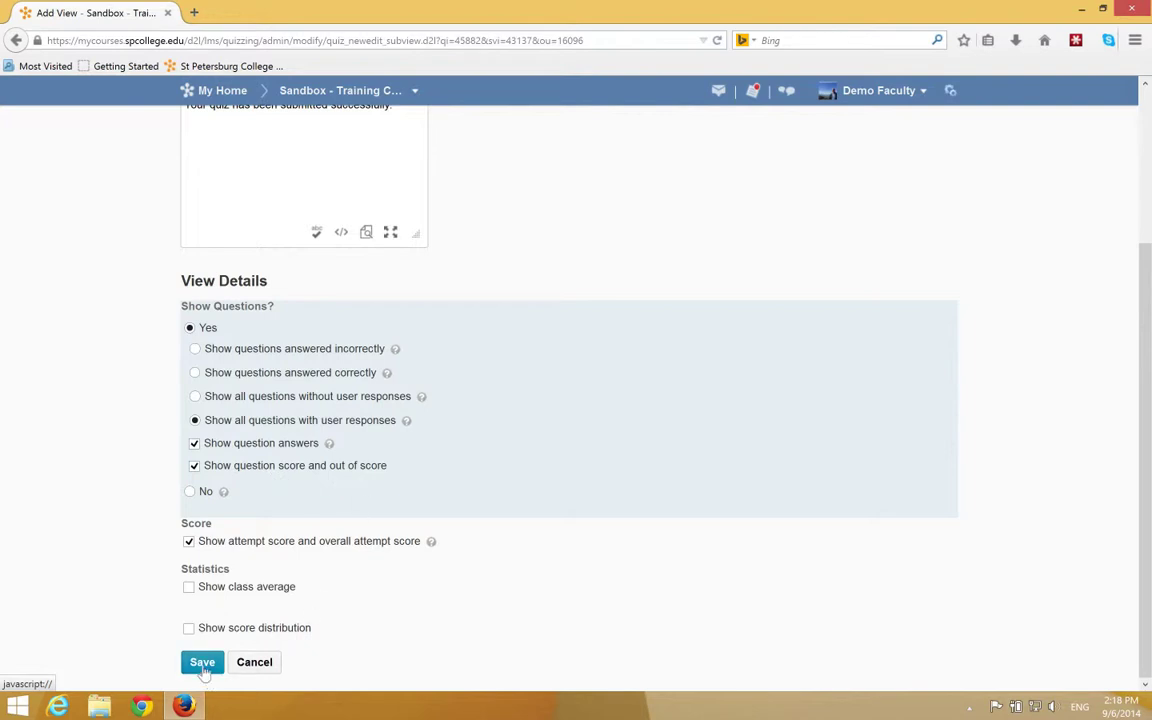
Save the default submission view so questions, responses and answers are shown.
{"action": "left_click", "coordinate": [202, 662]}
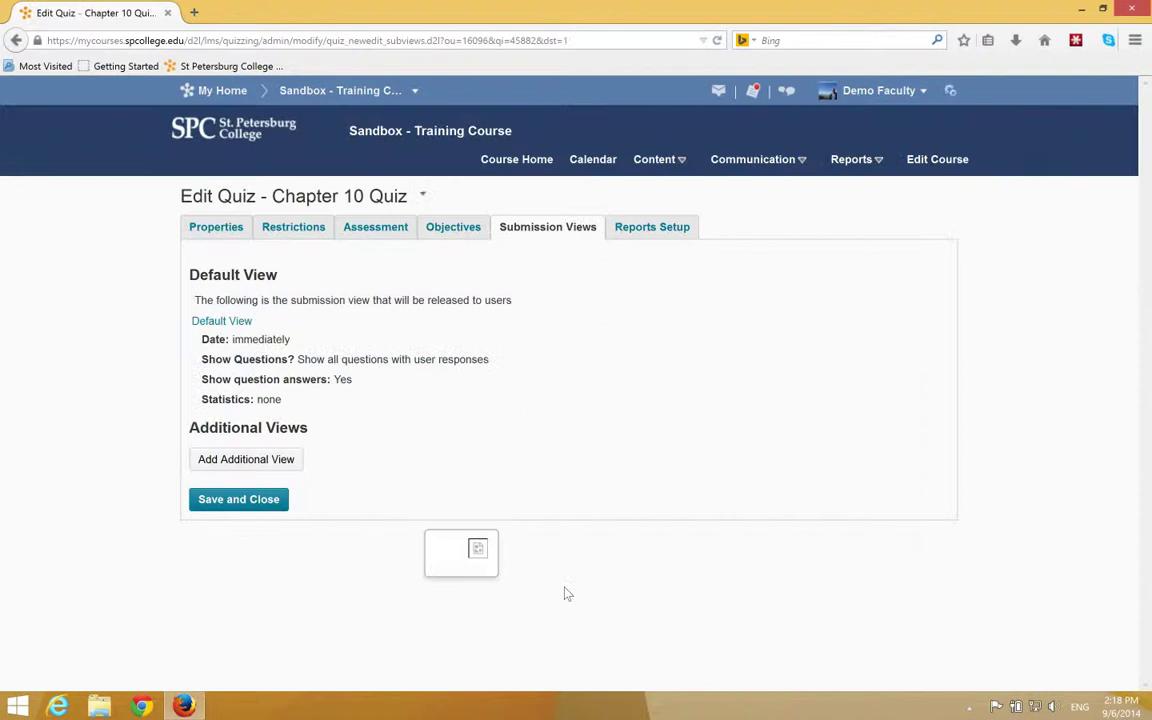
{"action": "left_click", "coordinate": [238, 500]}
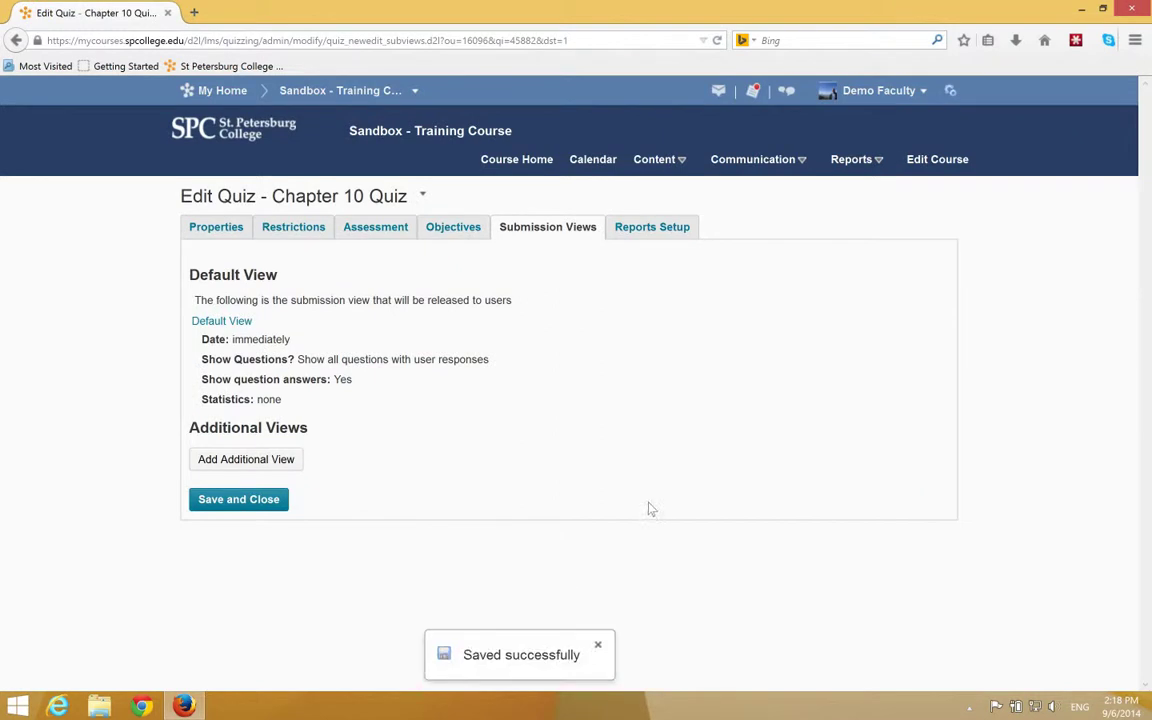
{"action": "mouse_move", "coordinate": [424, 308]}
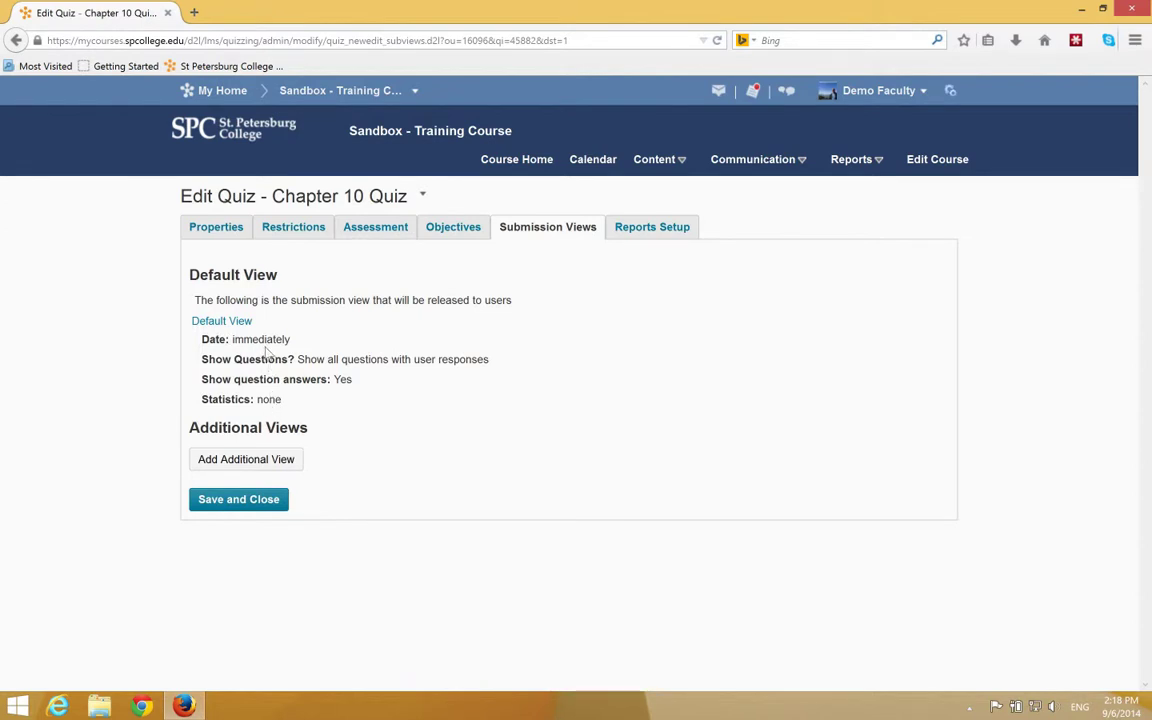
{"action": "mouse_move", "coordinate": [518, 368]}
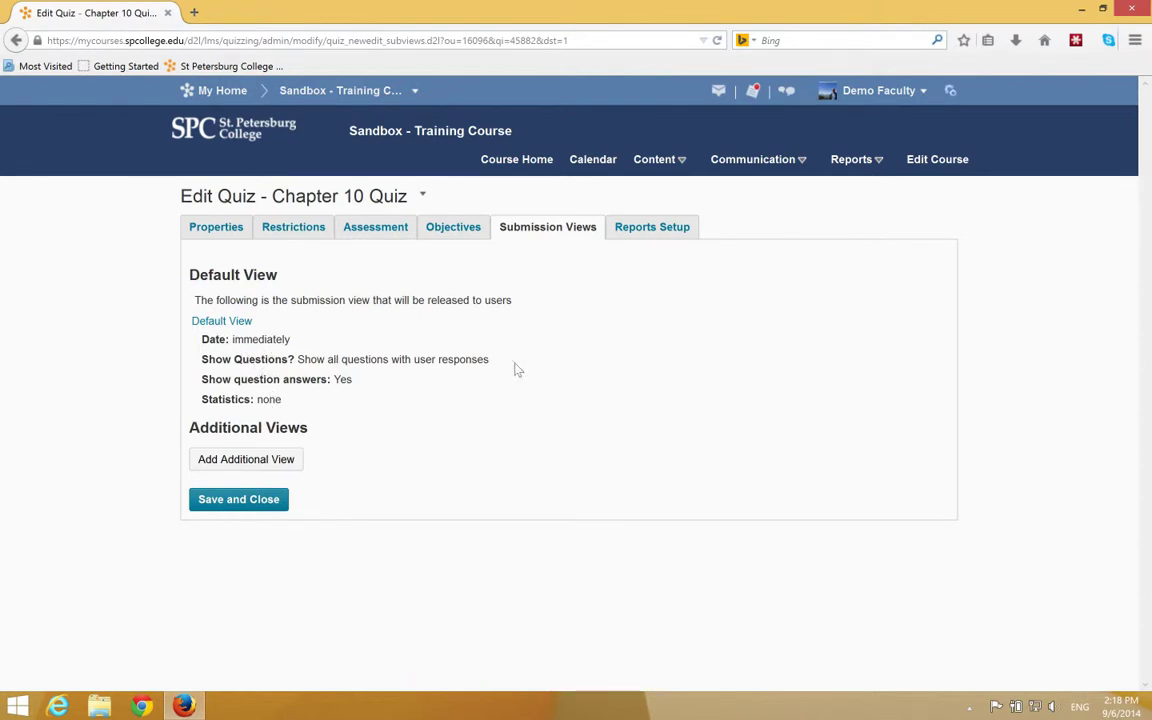
{"action": "mouse_move", "coordinate": [250, 334]}
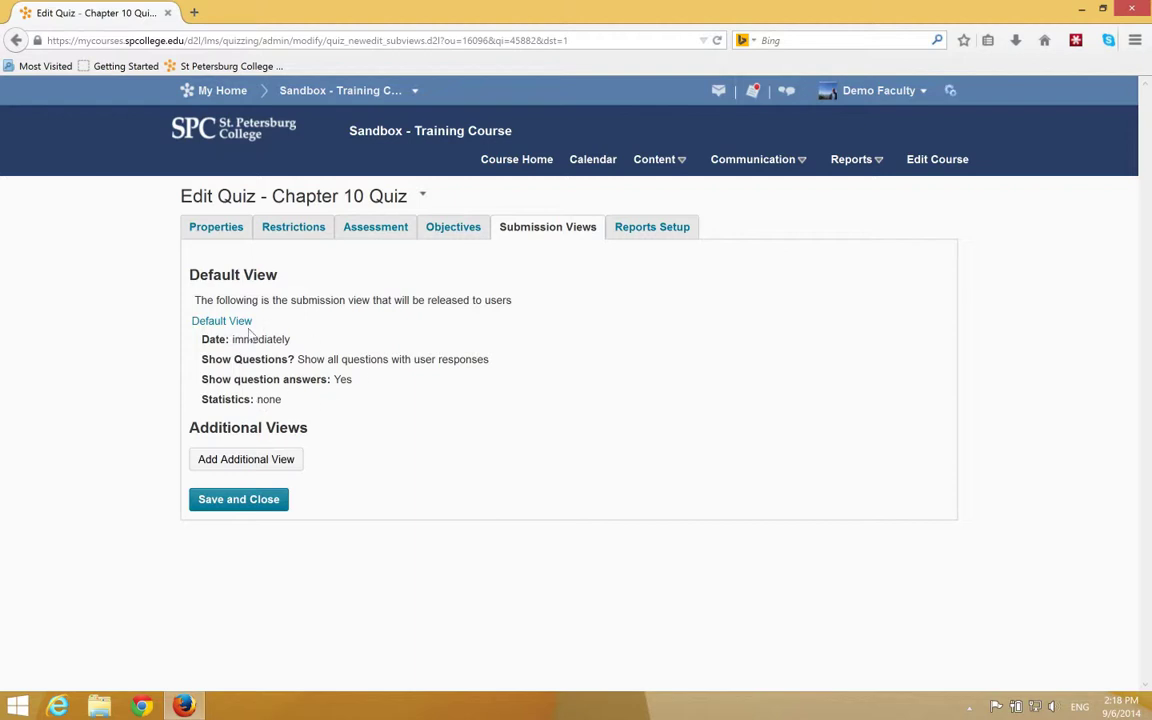
{"action": "mouse_move", "coordinate": [320, 552]}
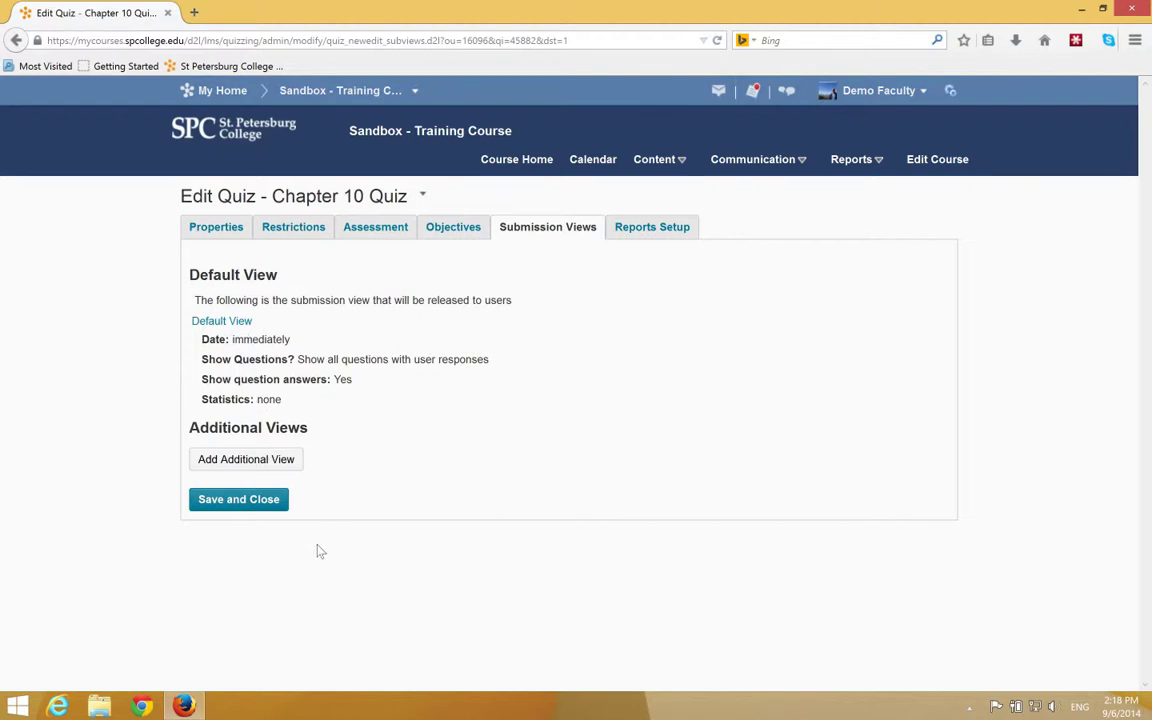